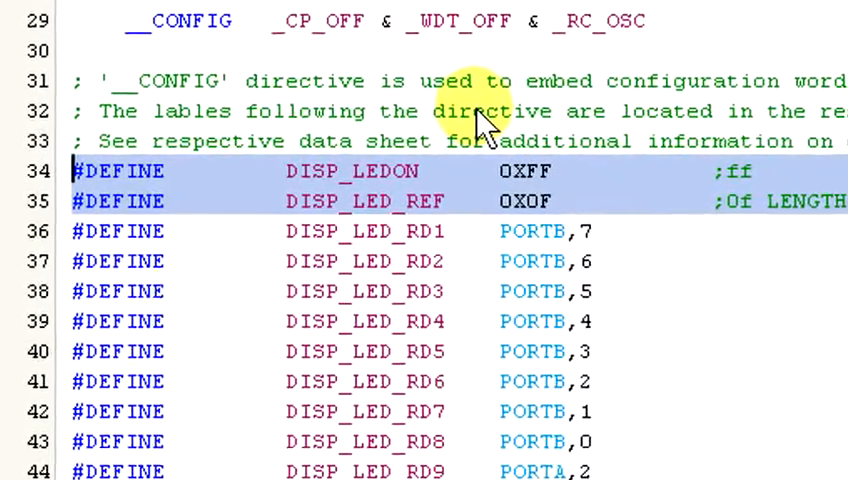
- Scroll to the __CONFIG line and the #DEFINE LED-to-PORTA/B/C pin assignments
{"action": "scroll", "scroll_direction": "down", "scroll_amount": 3}
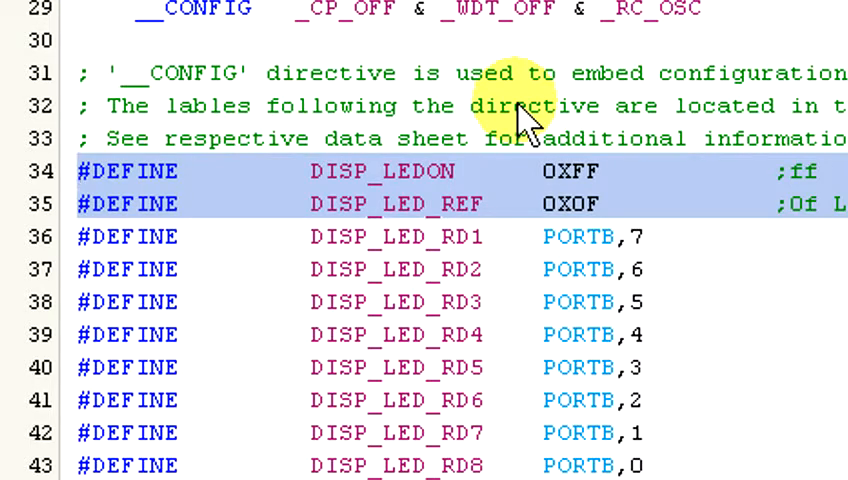
{"action": "mouse_move", "coordinate": [520, 110]}
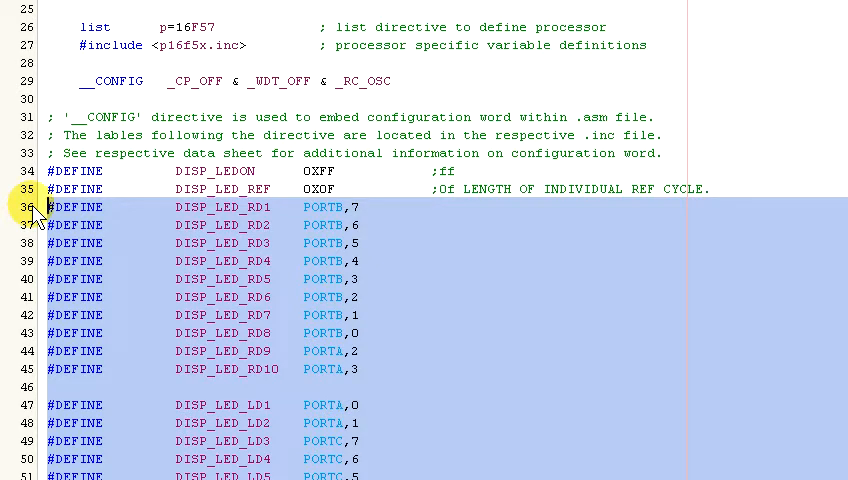
- Scroll past the reset vector to the DISP_CONFIG routine at the end of the file
{"action": "scroll", "scroll_direction": "down", "scroll_amount": 3}
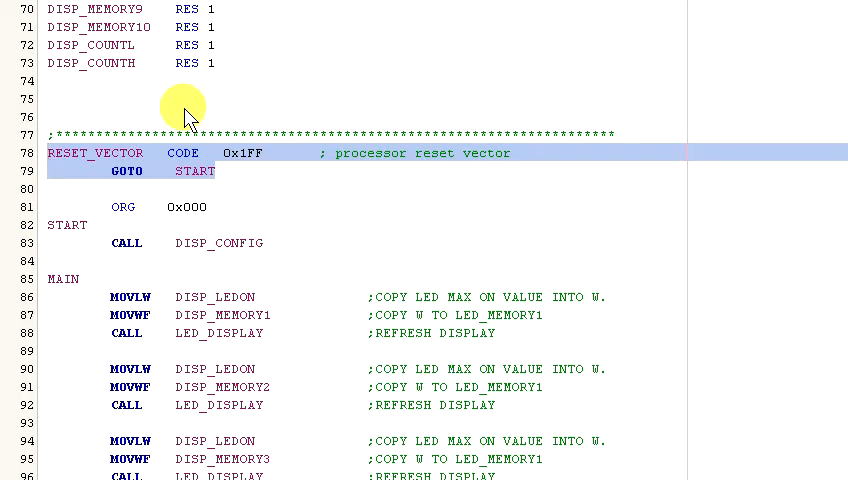
{"action": "left_click", "coordinate": [120, 206]}
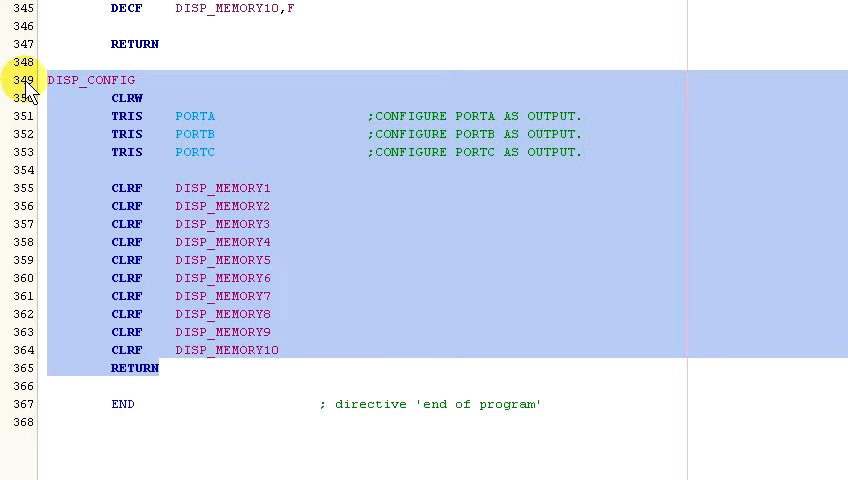
- Scroll up to START and the MAIN loop loading DISP_LEDON into each display memory
{"action": "scroll", "scroll_direction": "up", "scroll_amount": 3}
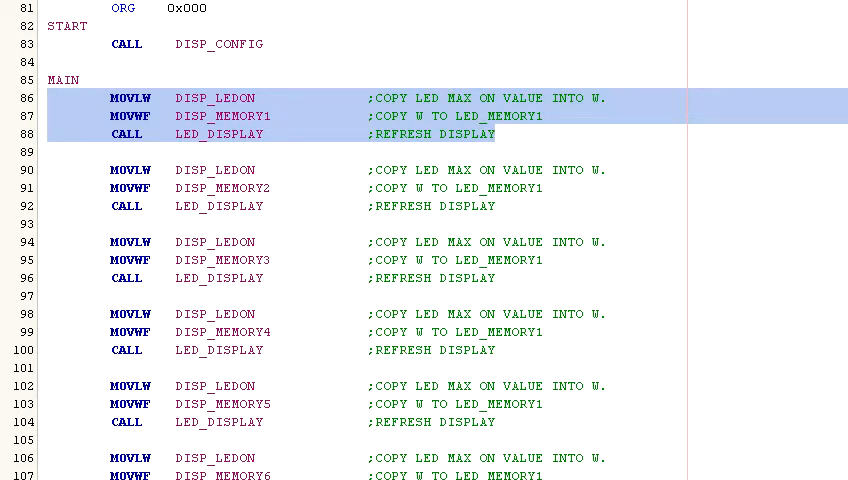
- Scroll down to DISP_DECAY around line 296, decrementing each nonzero display memory
{"action": "scroll", "scroll_direction": "down", "scroll_amount": 3}
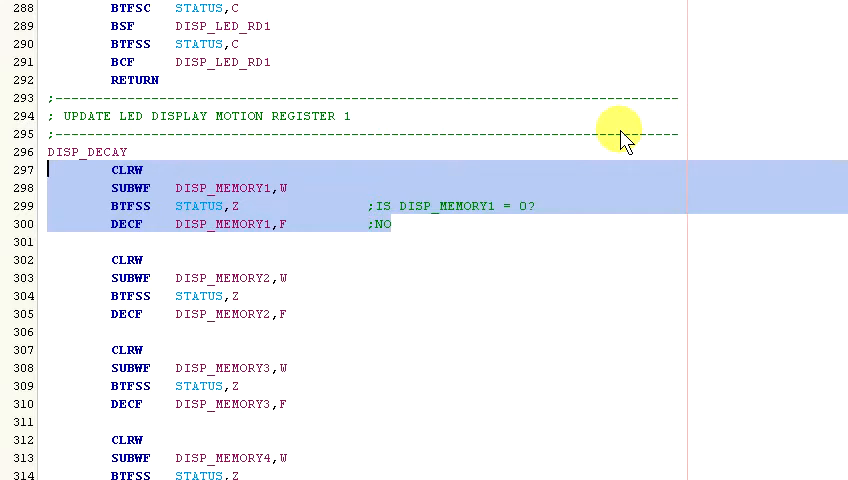
- Scroll past LED_DISPLAY to DISP_REFRESH_LEFT near line 150
{"action": "scroll", "scroll_direction": "up", "scroll_amount": 3}
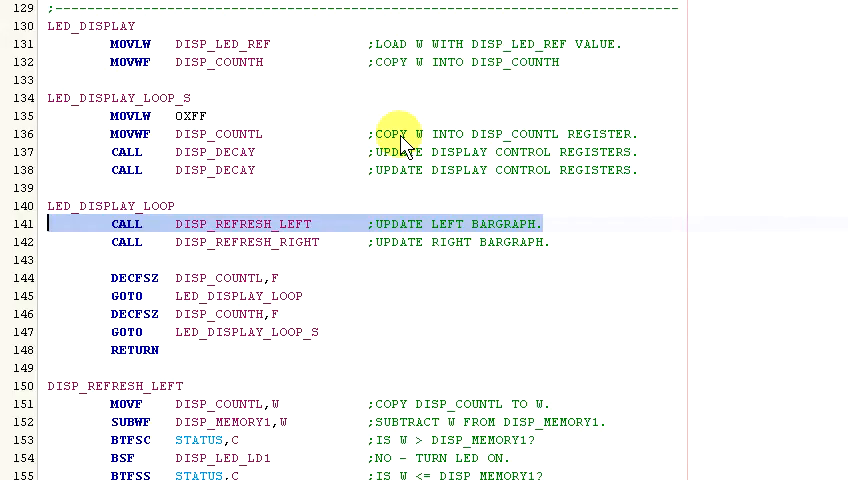
{"action": "scroll", "scroll_direction": "down", "scroll_amount": 3}
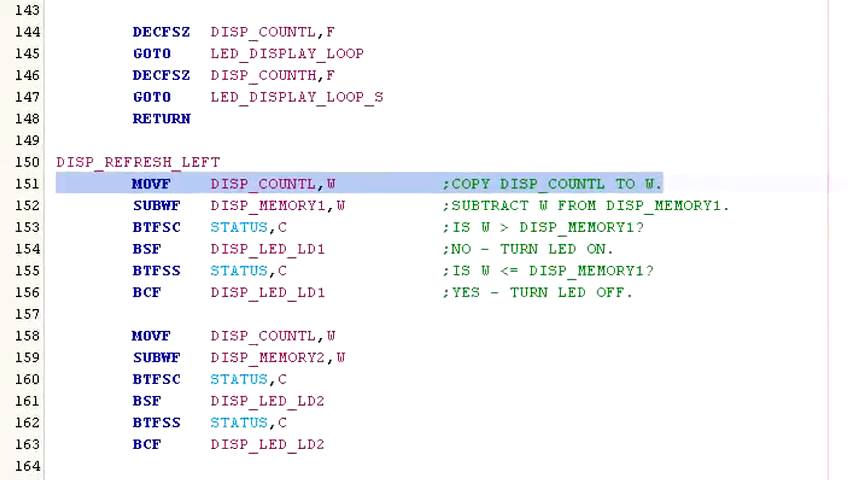
- Scroll up to the end of LED_DISPLAY_LOOP, where DISP_COUNTH repeats LED_DISPLAY_LOOP_S
{"action": "scroll", "scroll_direction": "up", "scroll_amount": 3}
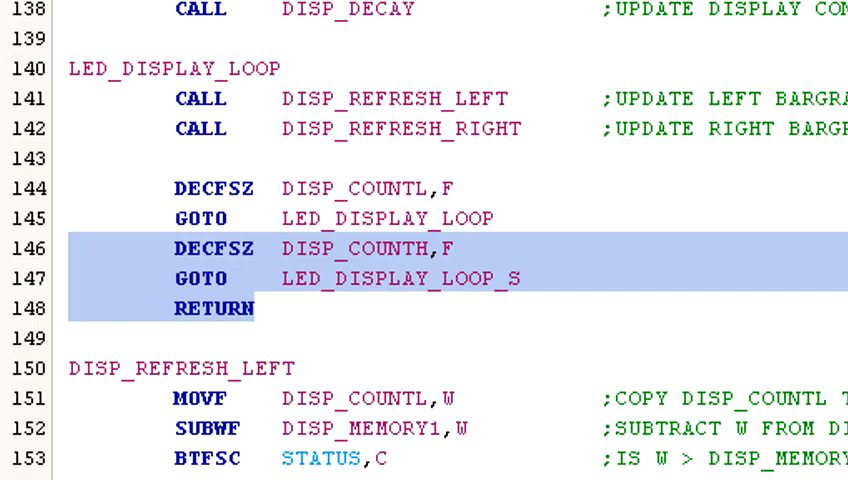
- Scroll through LED_DISPLAY_LOOP_S and MAIN to the top #DEFINE block (DISP_LEDON 0xFF, DISP_LED_REF 0x0F)
{"action": "scroll", "scroll_direction": "up", "scroll_amount": 3}
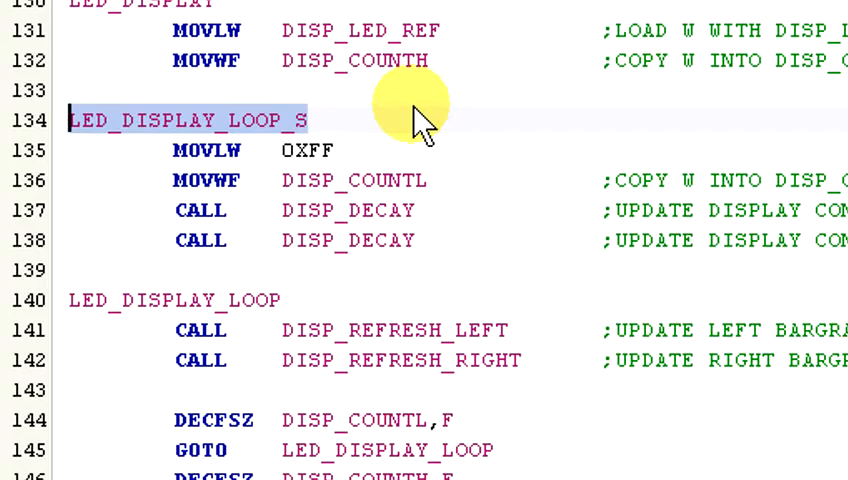
{"action": "scroll", "scroll_direction": "up", "scroll_amount": 3}
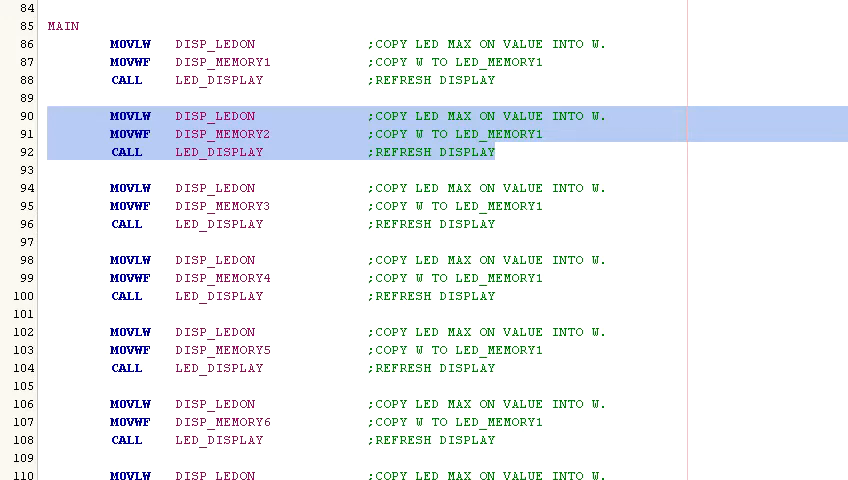
{"action": "scroll", "scroll_direction": "up", "scroll_amount": 3}
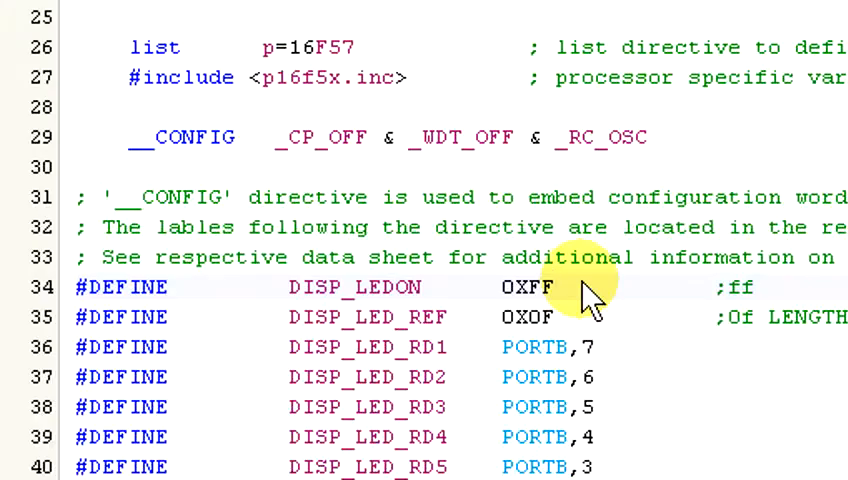